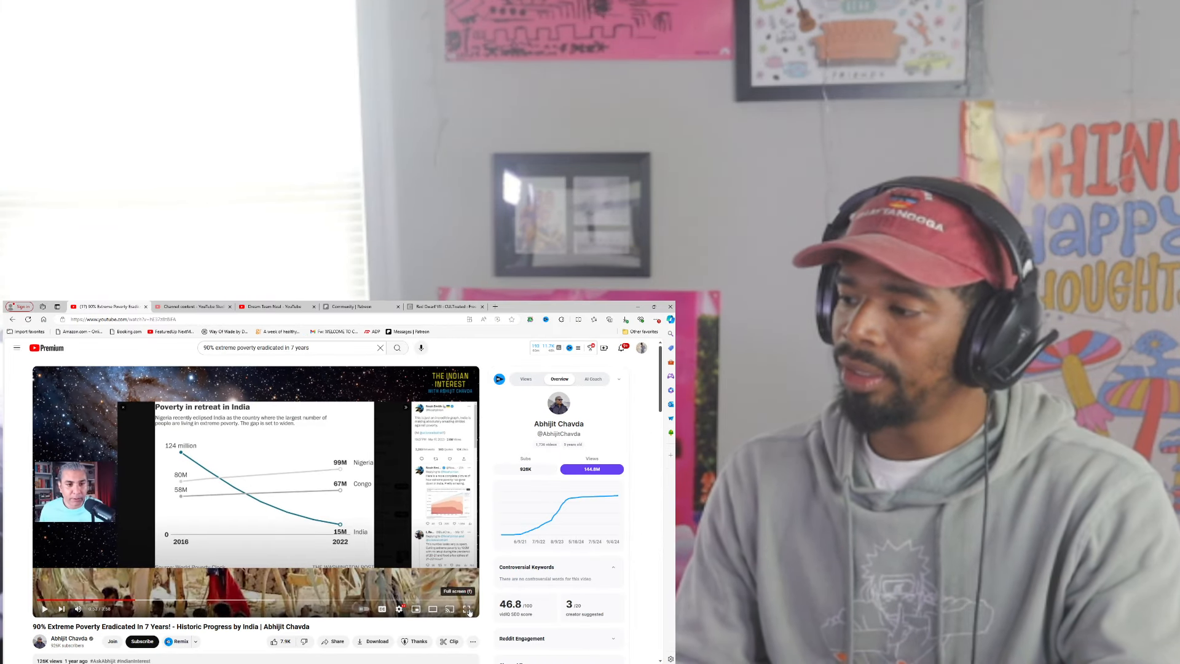
# - Switch the '90% Extreme Poverty Eradicated In 7 Years!' video to full screen
pyautogui.click(467, 609)
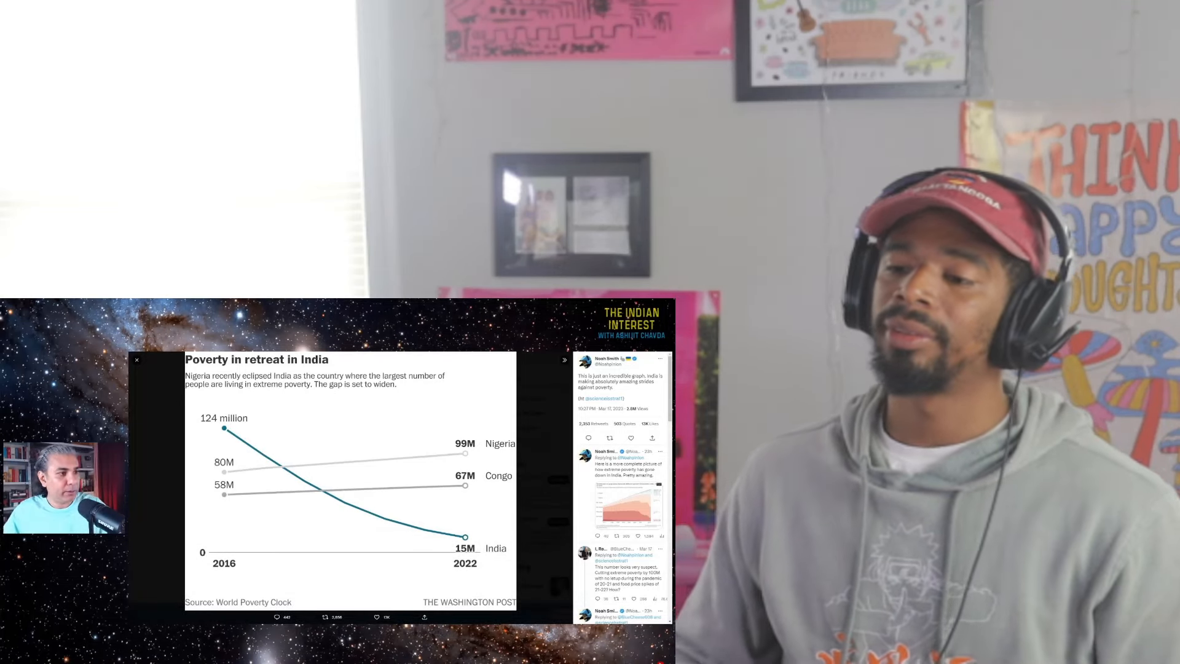
# - Resume the full-screen video and let it play into the Twitter thread's later replies
pyautogui.click(136, 359)
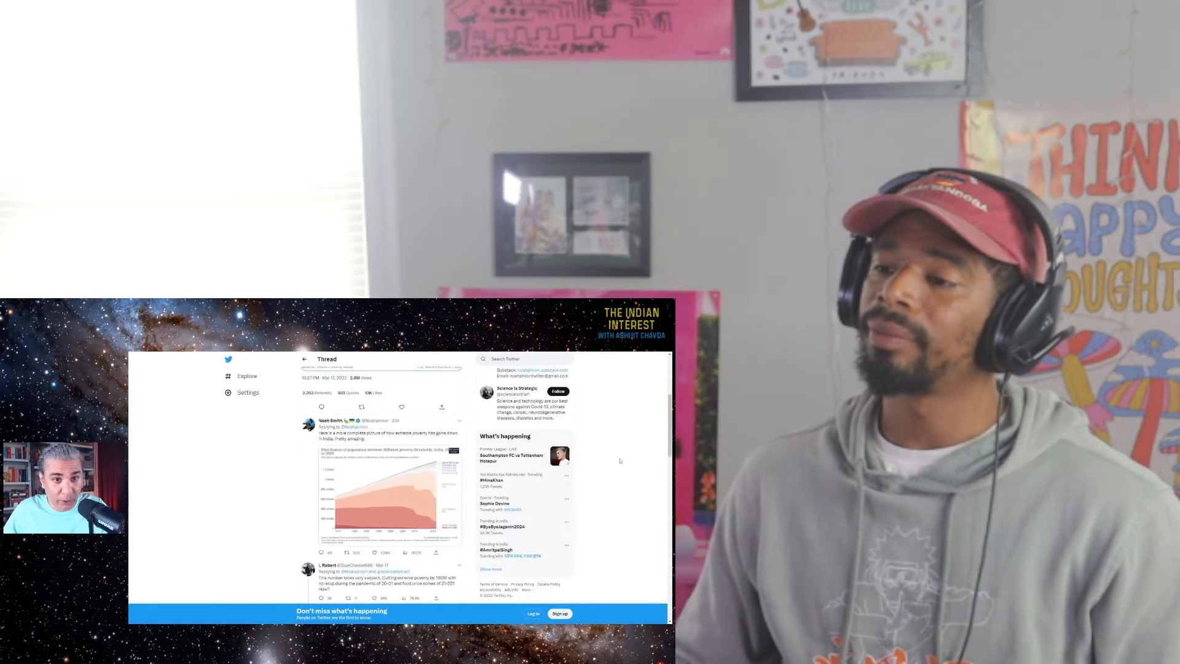
pyautogui.click(394, 493)
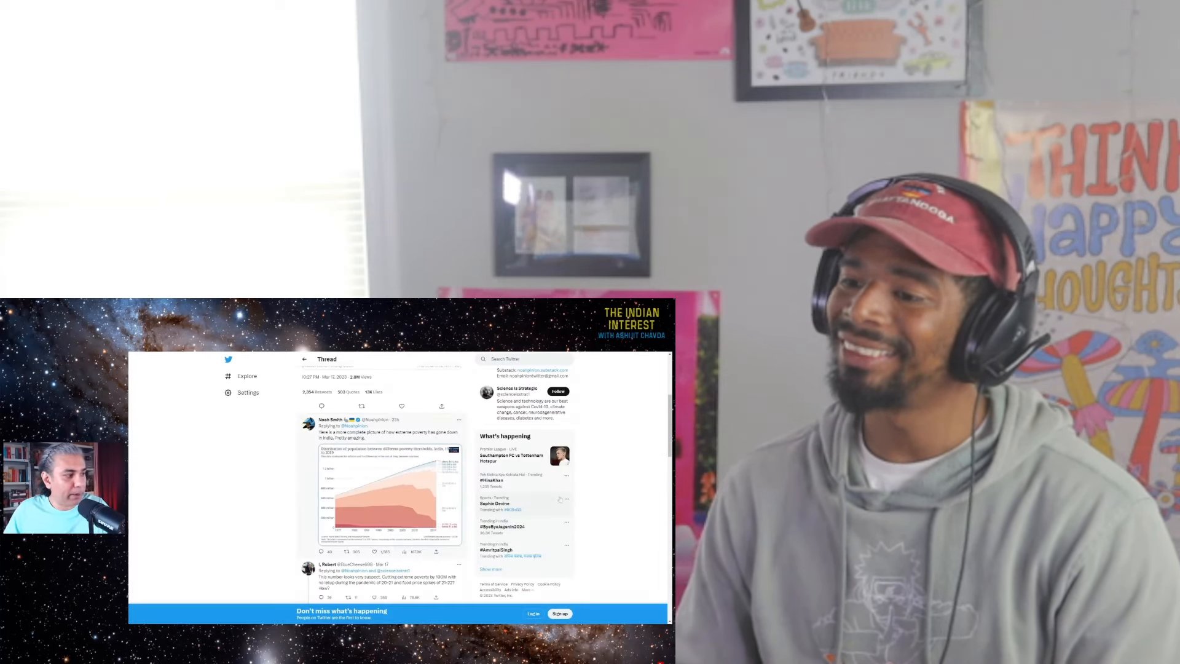
pyautogui.scroll(-3)
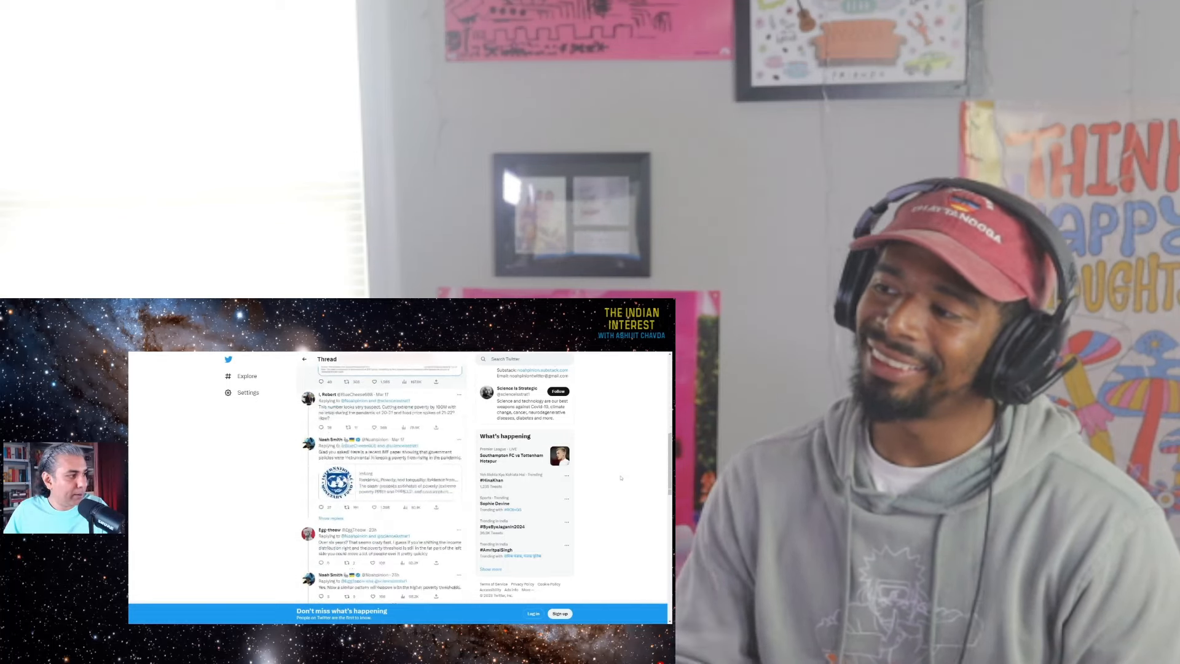